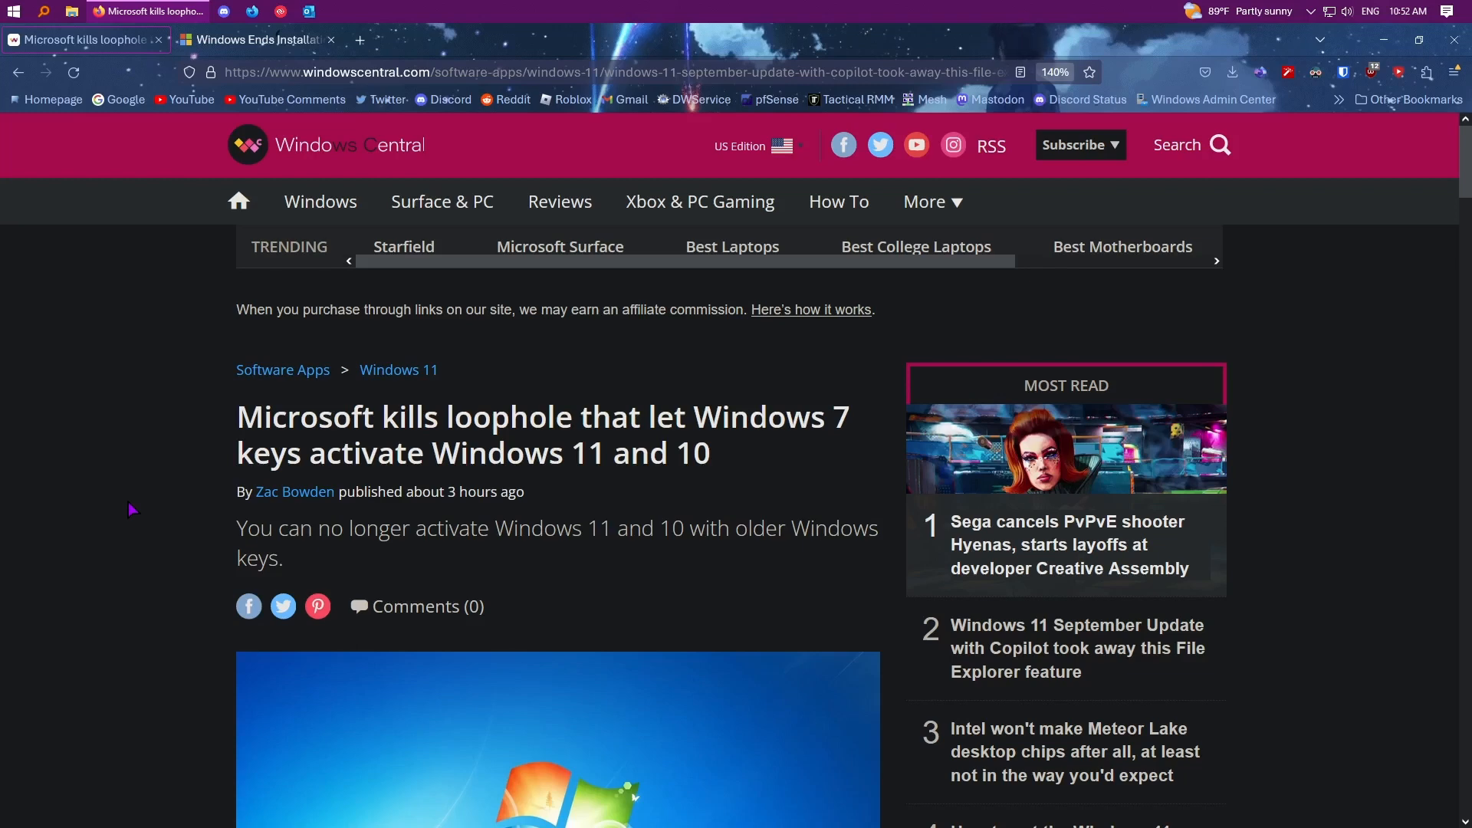
Step: Scroll past the lead image to the 'What you need to know' bullet points
scroll("down", 3)
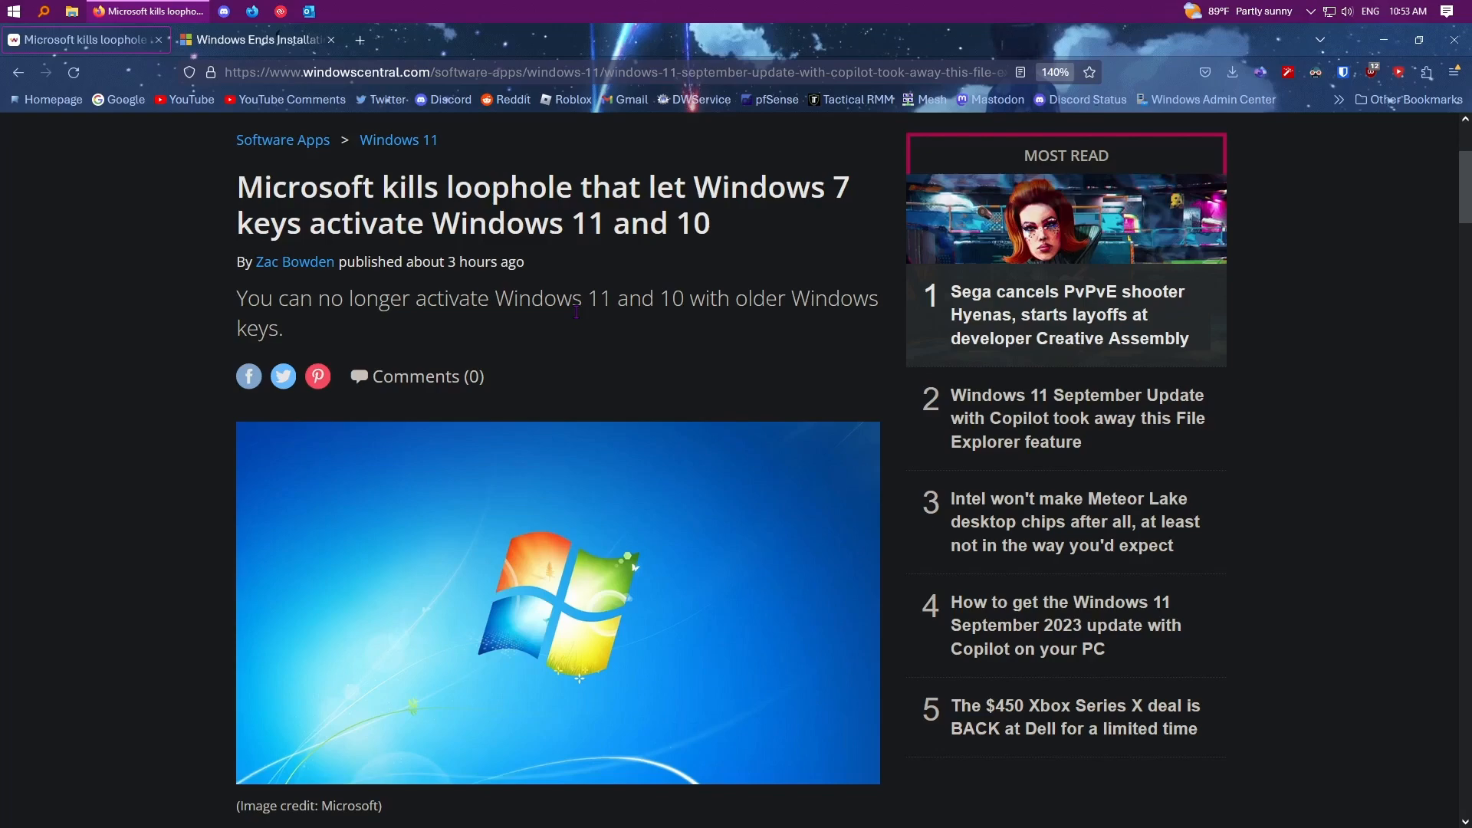
scroll("down", 3)
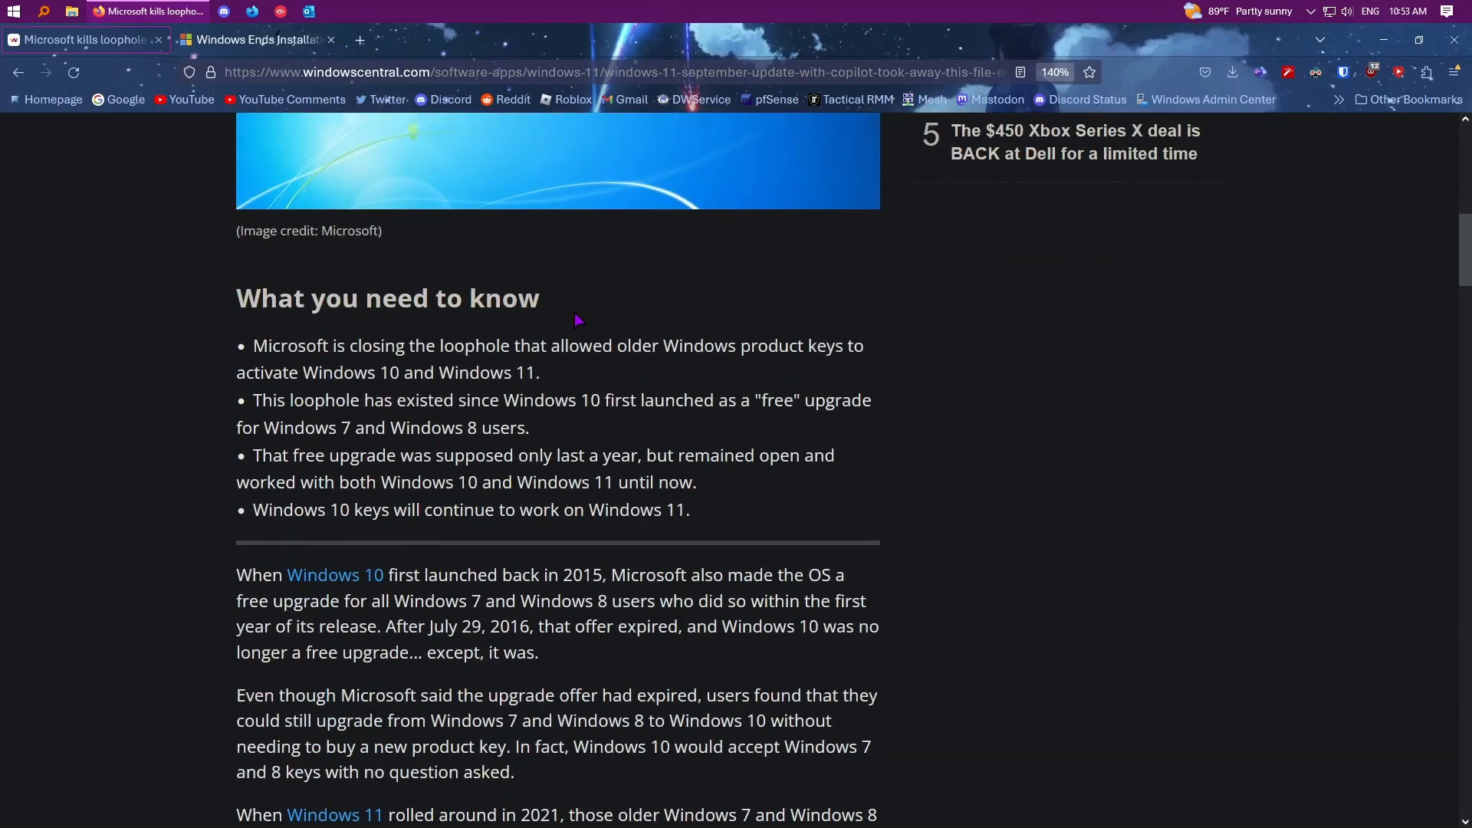
mouse_move(925, 478)
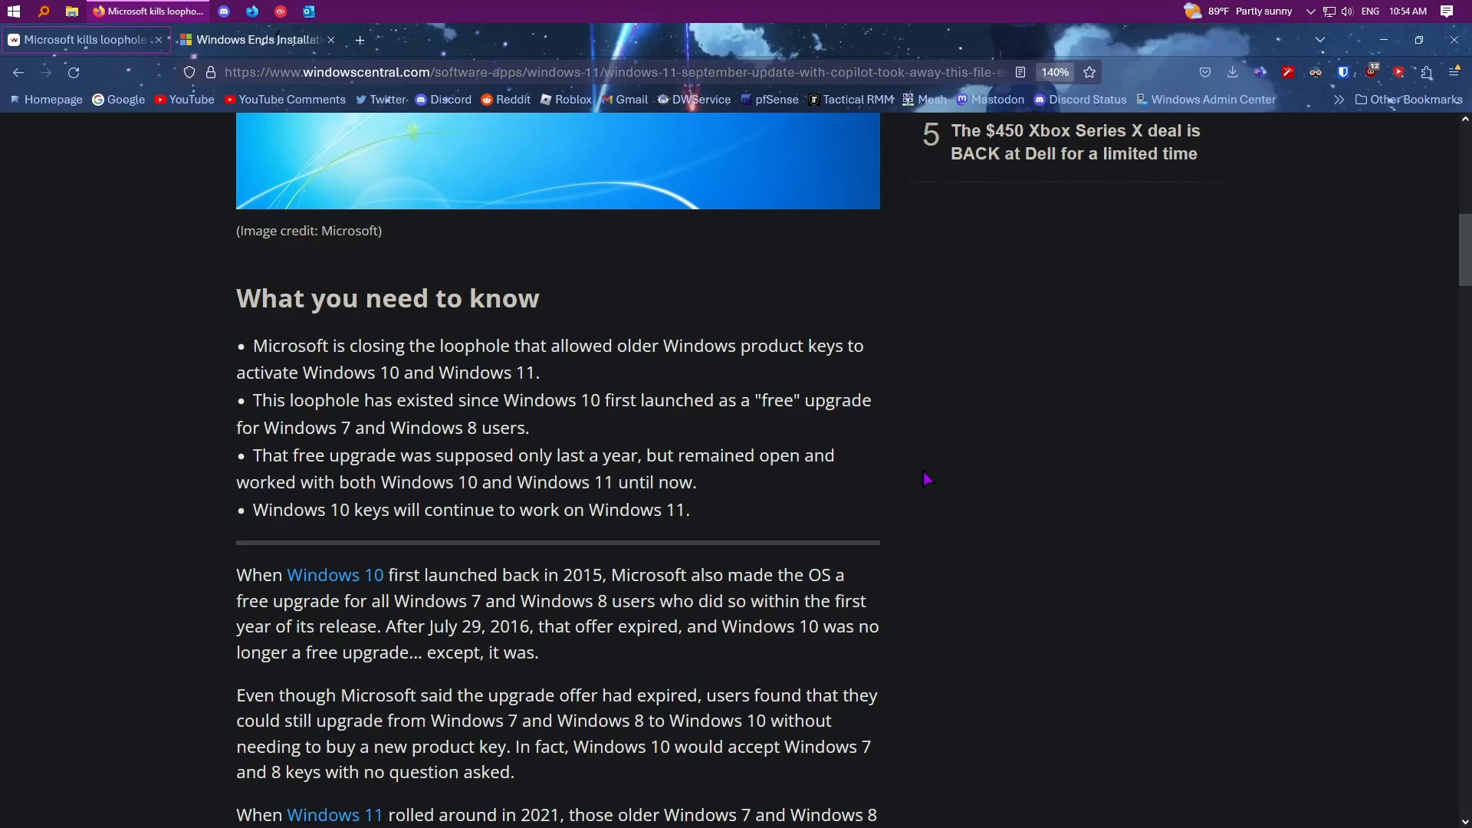
Step: Clear the highlighted passage and scroll down to Microsoft's quoted announcement on removing the free upgrade path
scroll("down", 3)
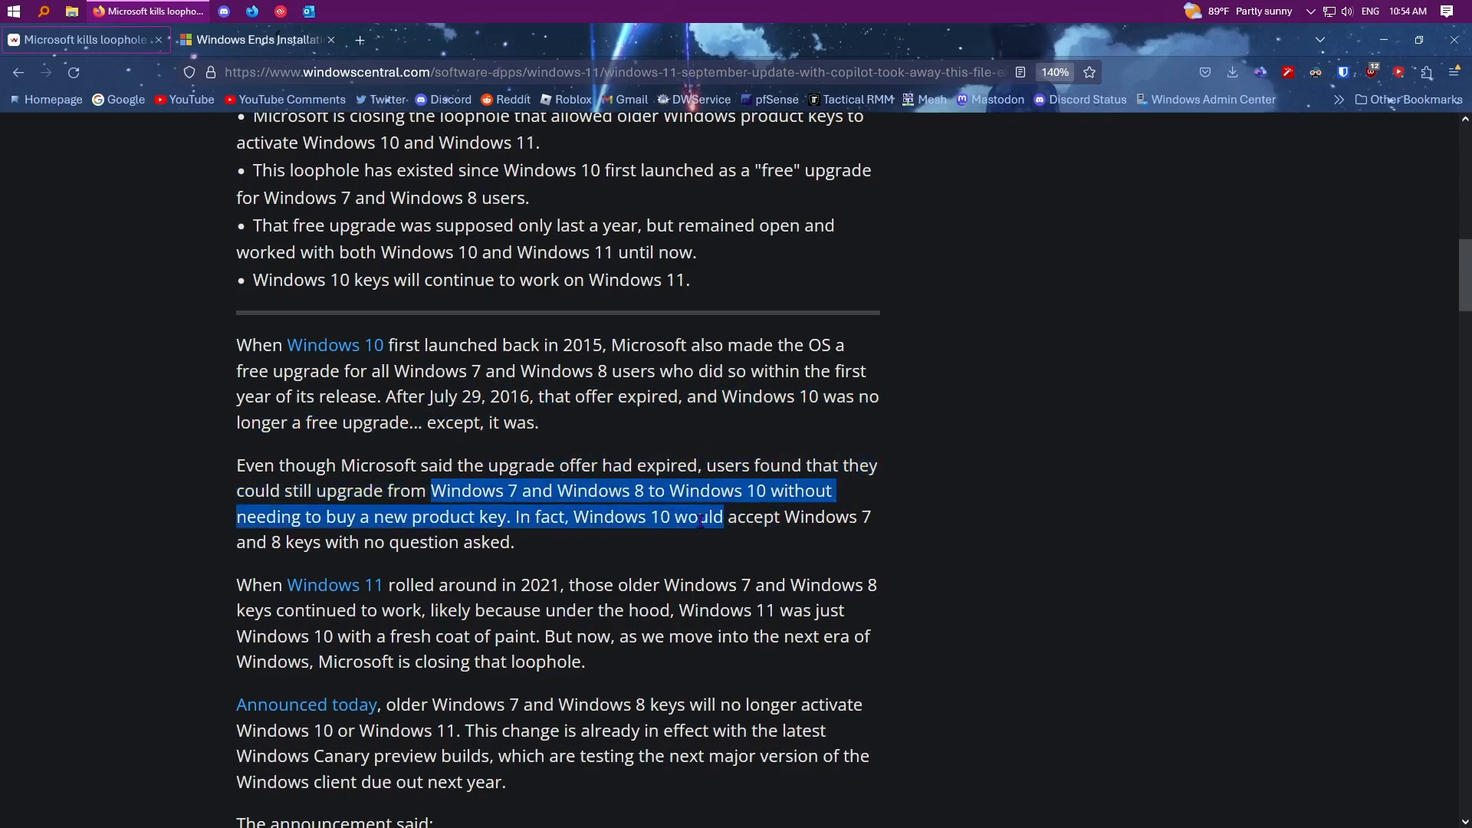
left_click(596, 505)
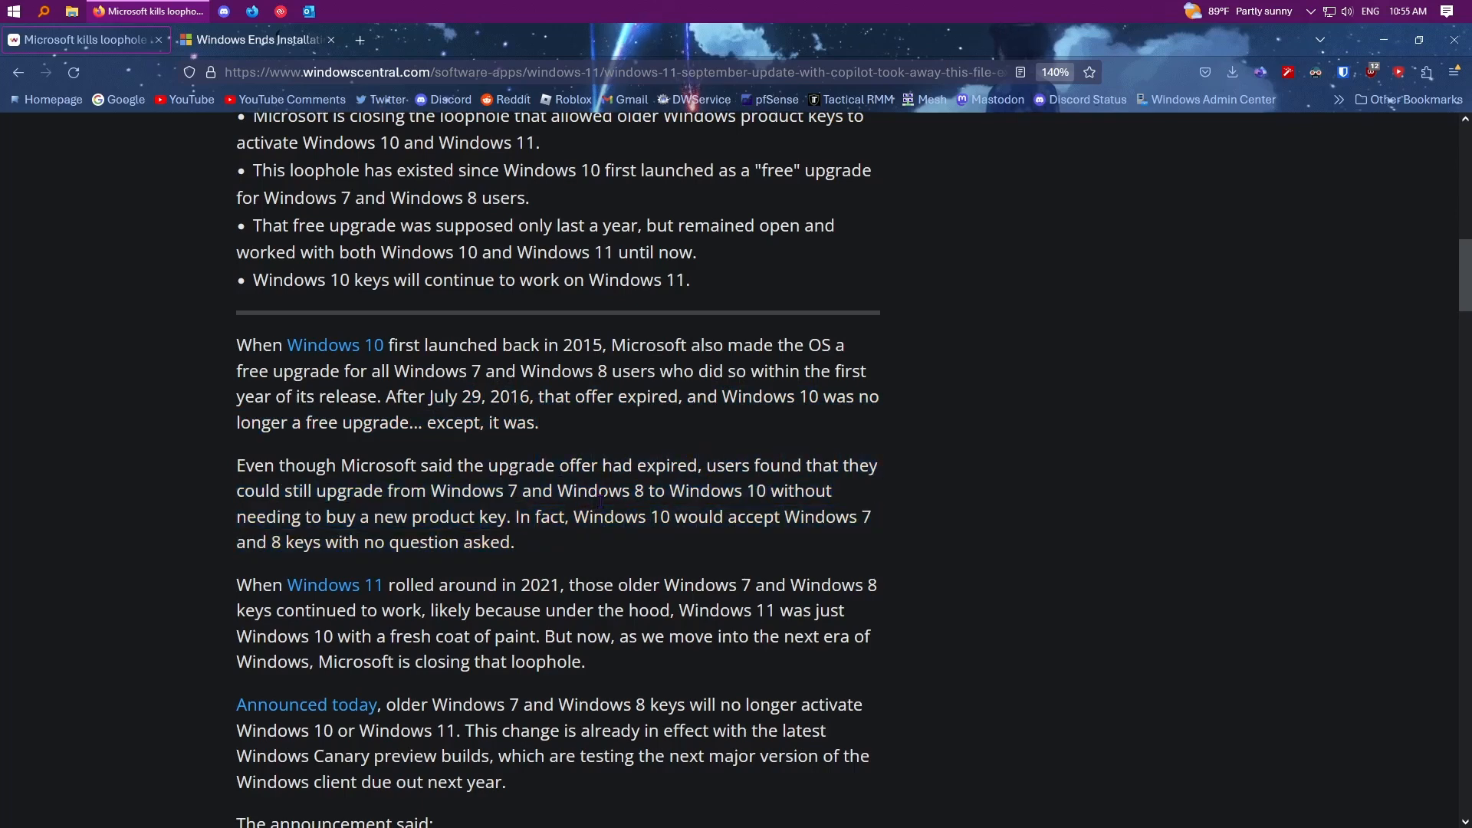
mouse_move(929, 528)
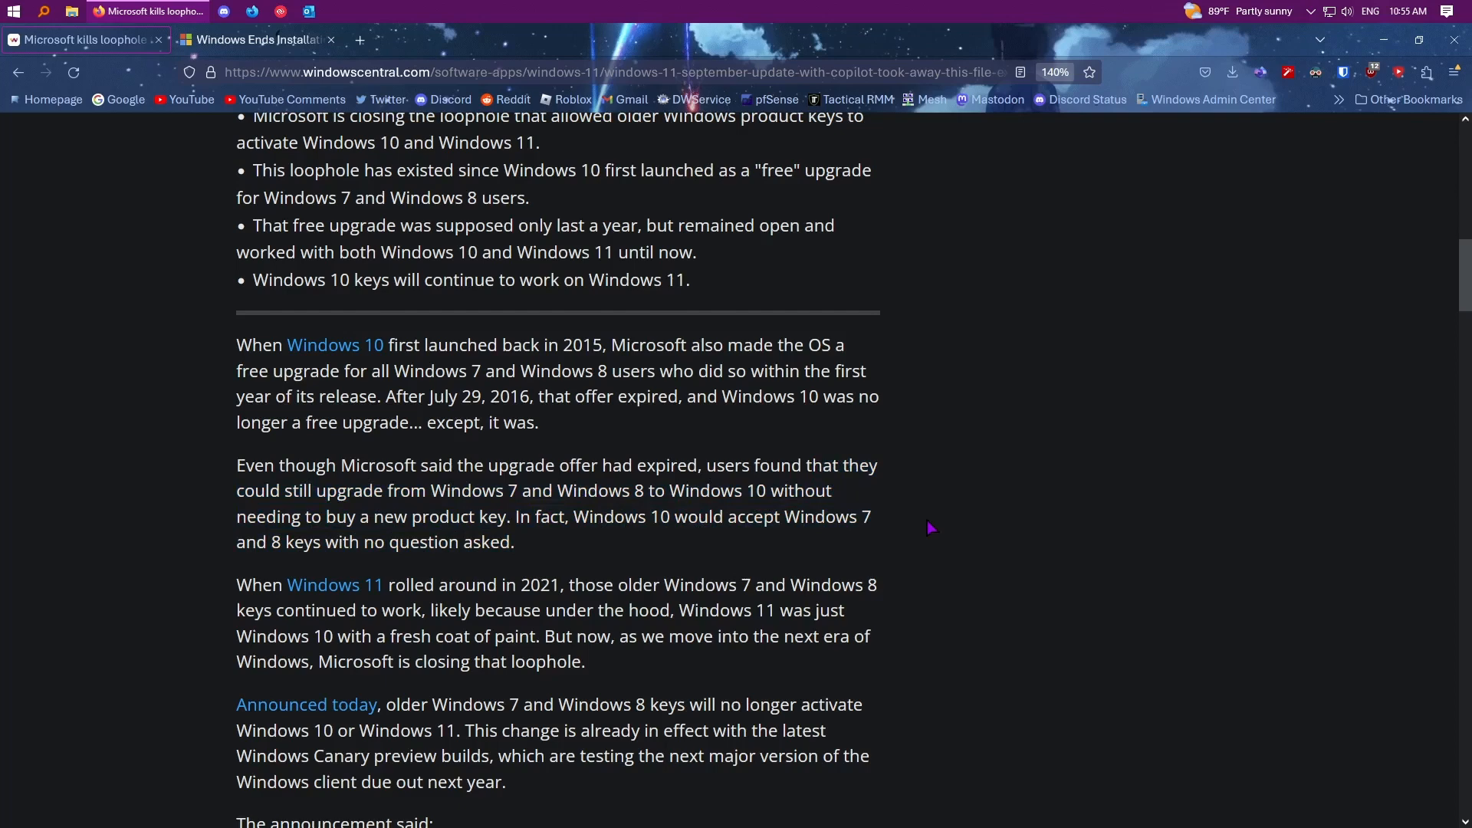
scroll("down", 3)
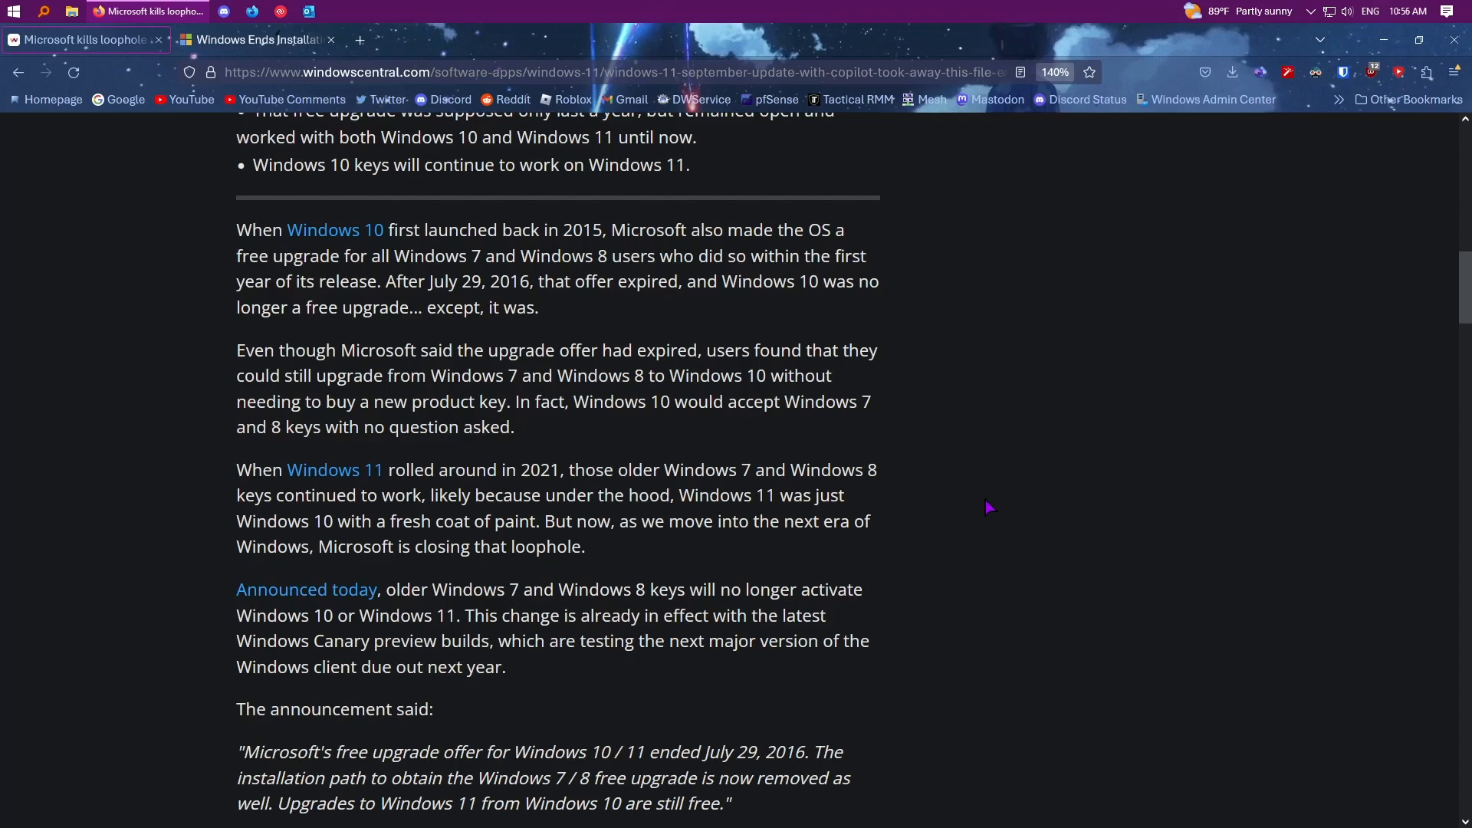
Step: Scroll to the newsletter box at the article's end, then back up to the Windows 7 lead image
scroll("down", 3)
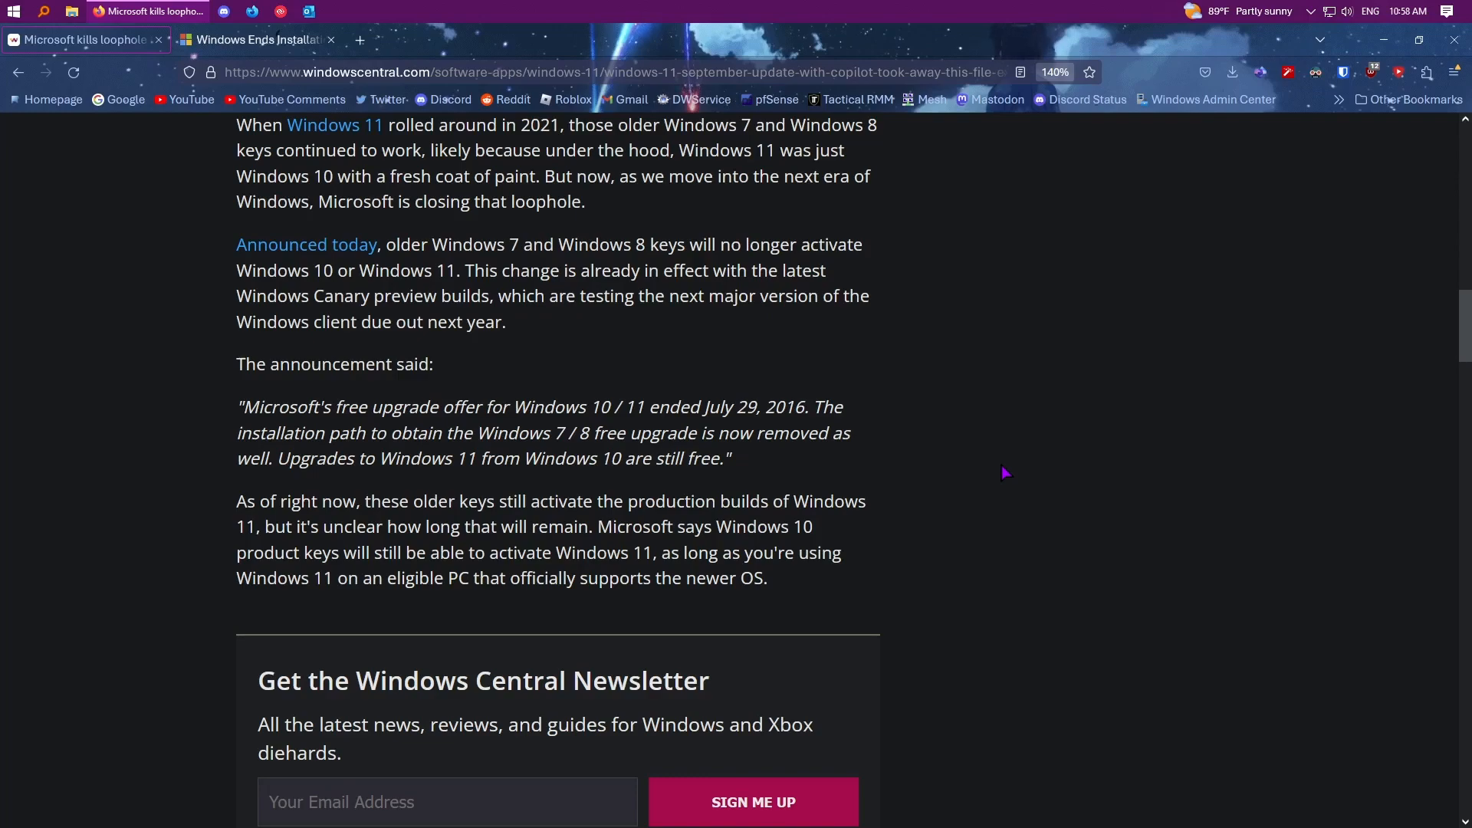
mouse_move(992, 449)
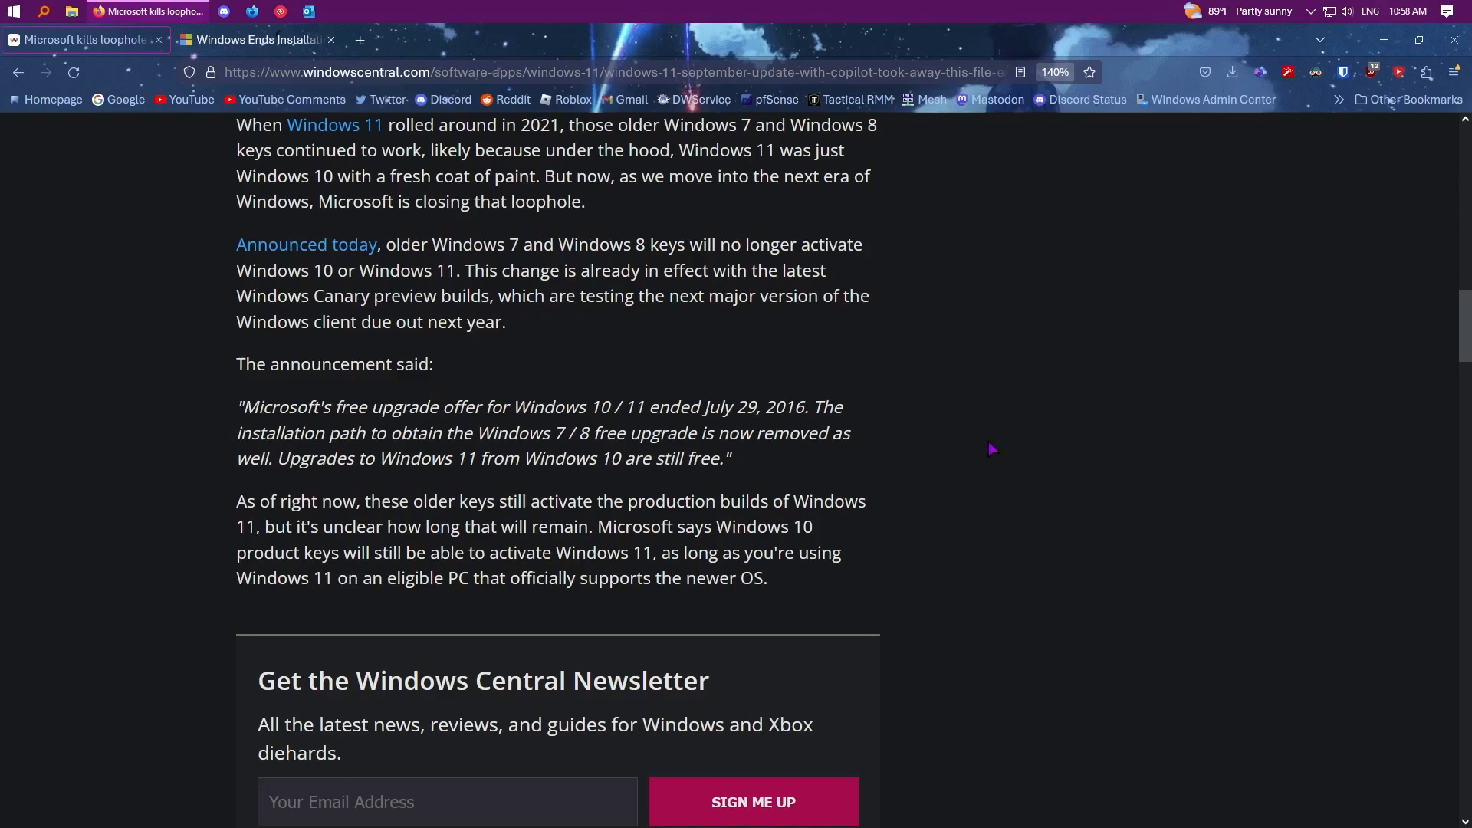
scroll("up", 3)
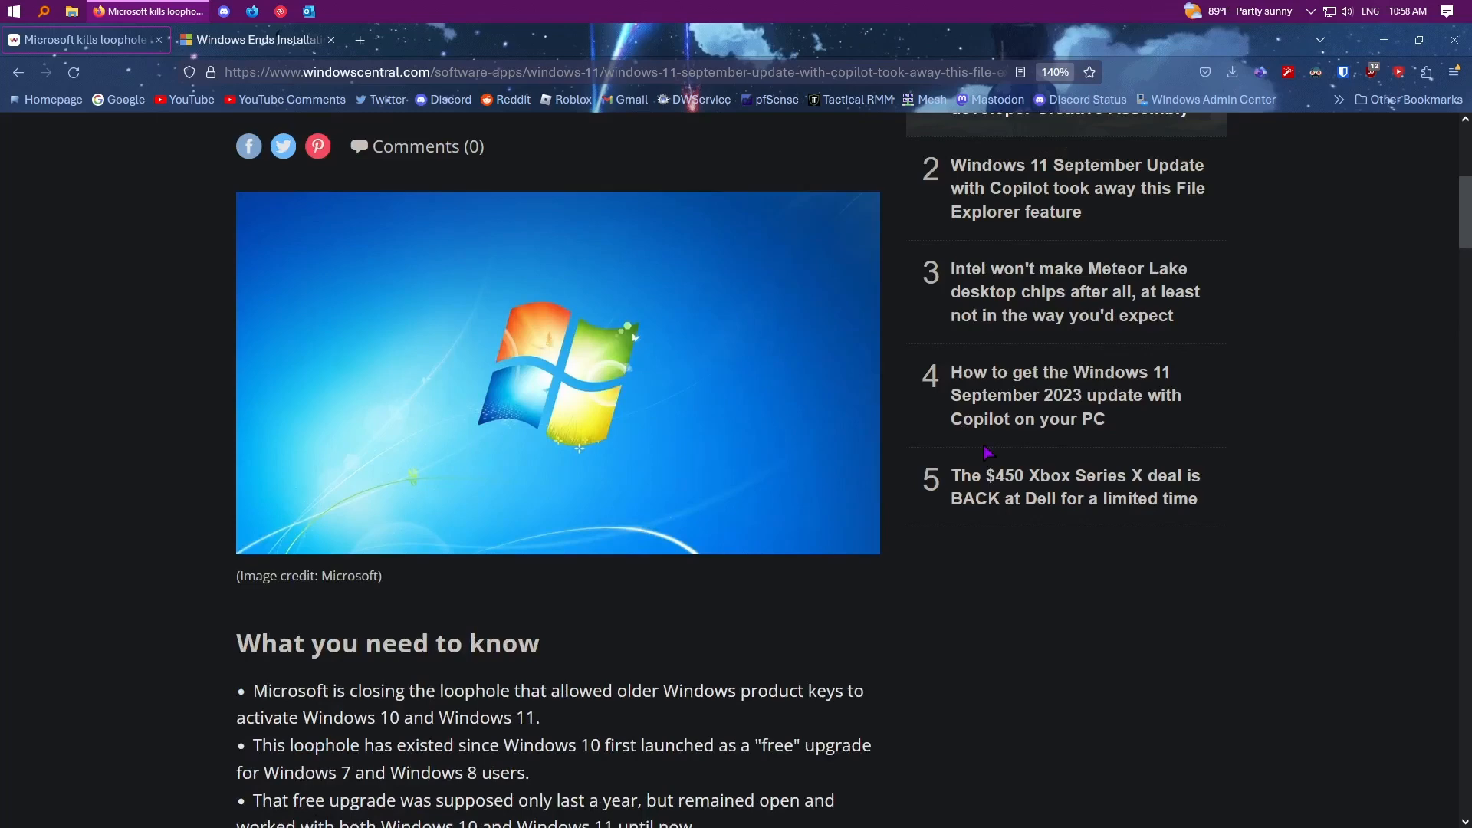
left_click(256, 40)
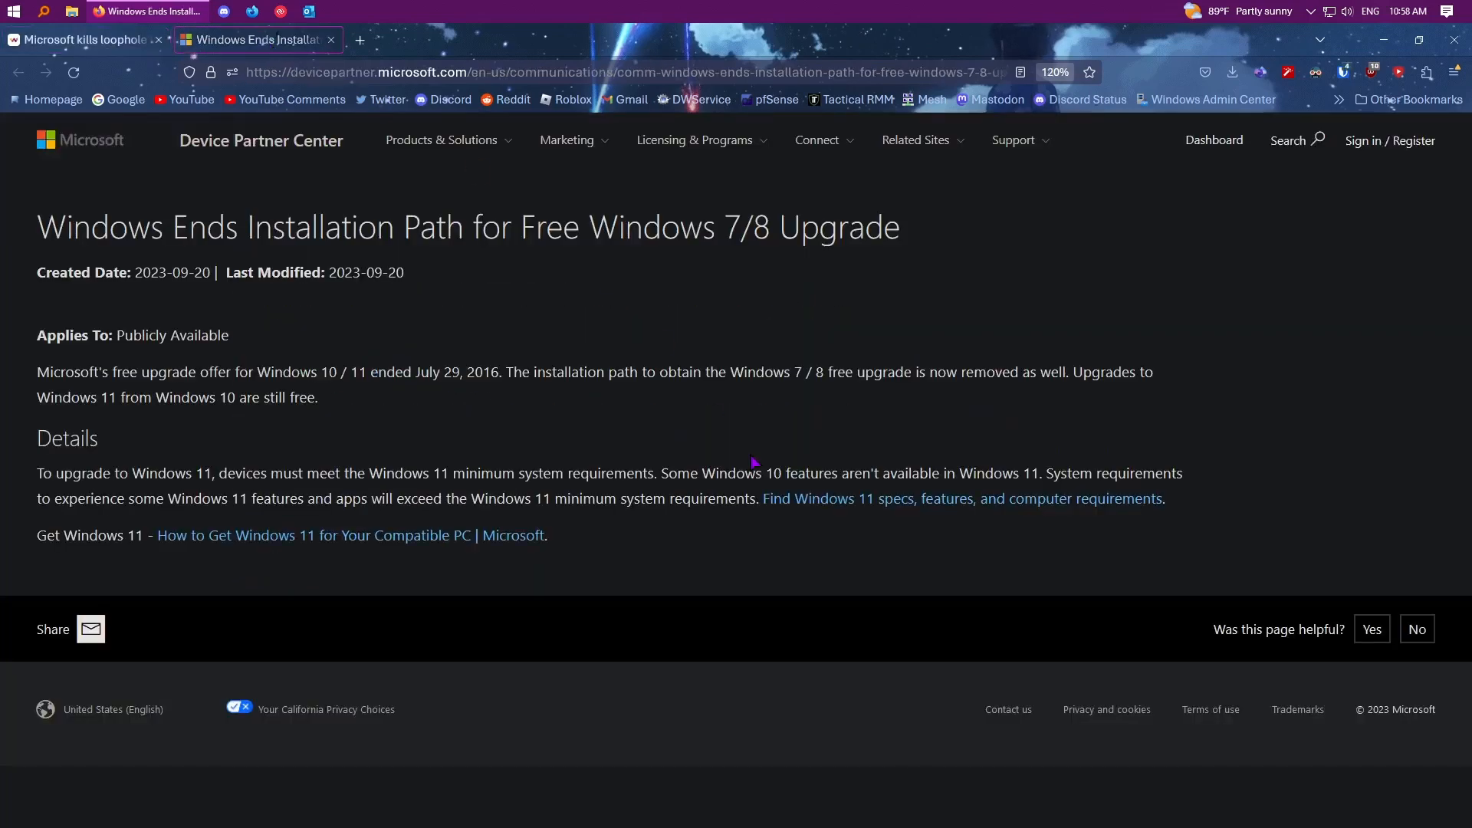
mouse_move(684, 344)
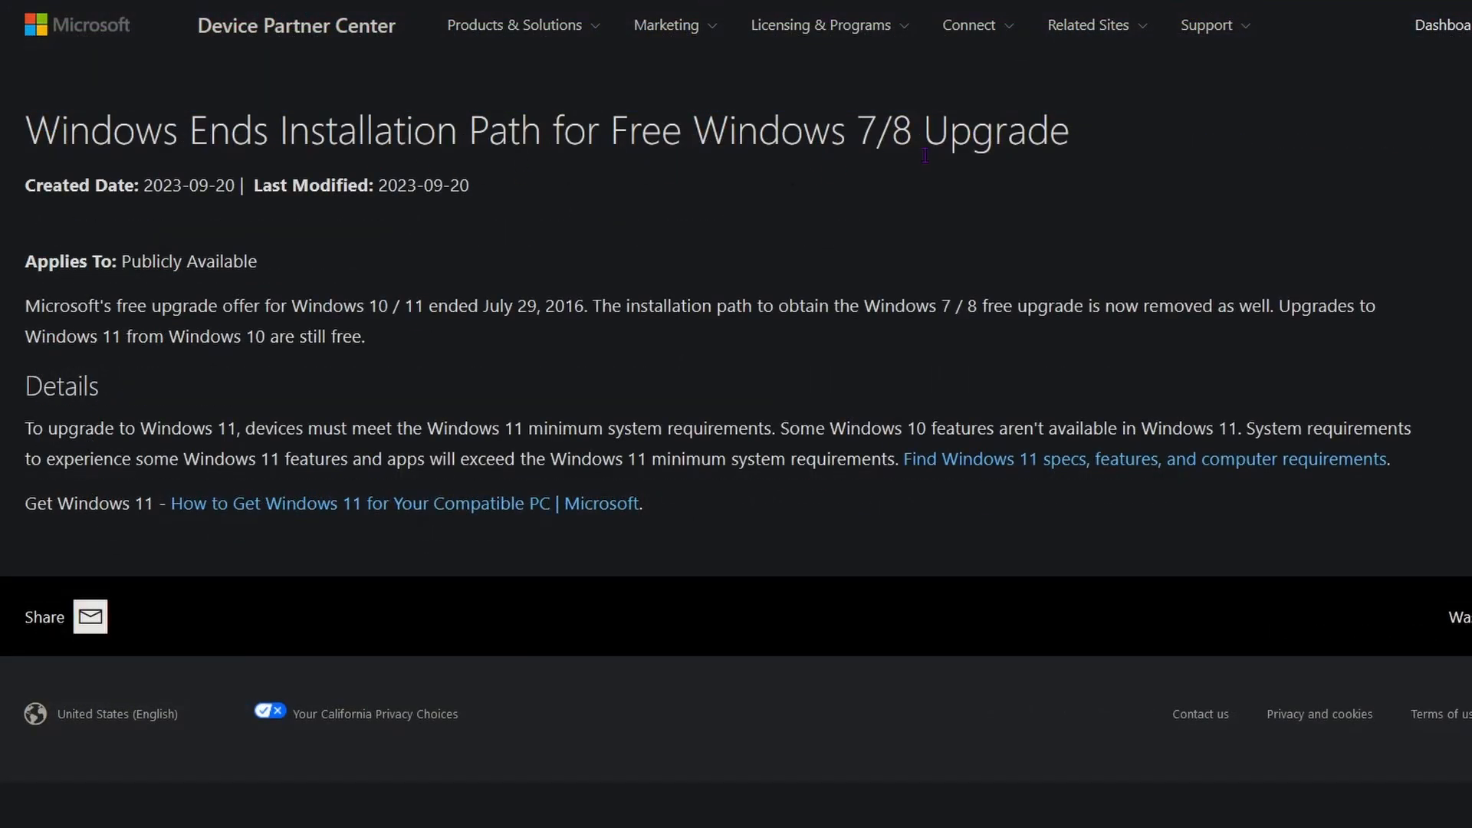
mouse_move(469, 362)
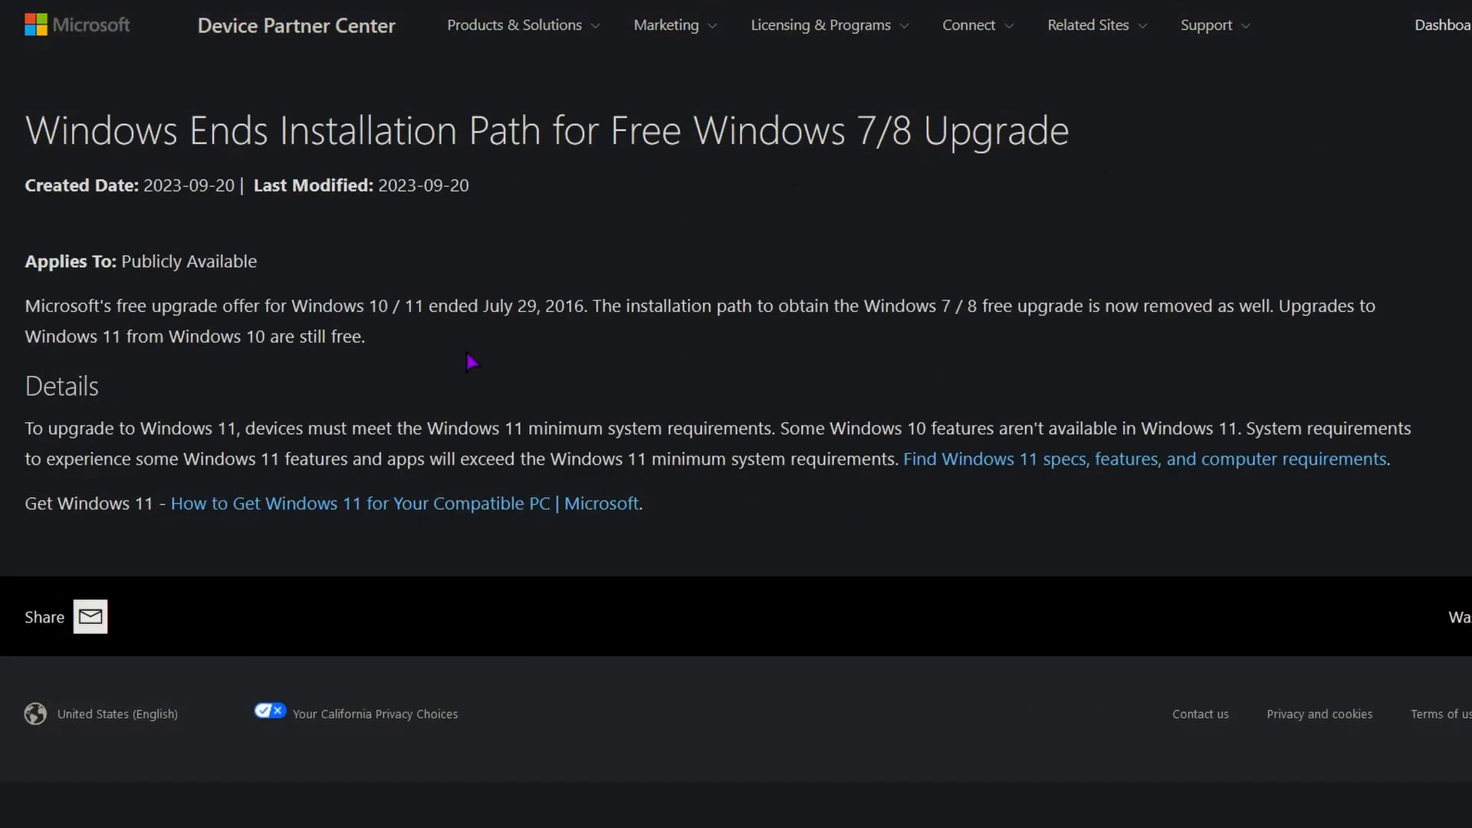
mouse_move(522, 329)
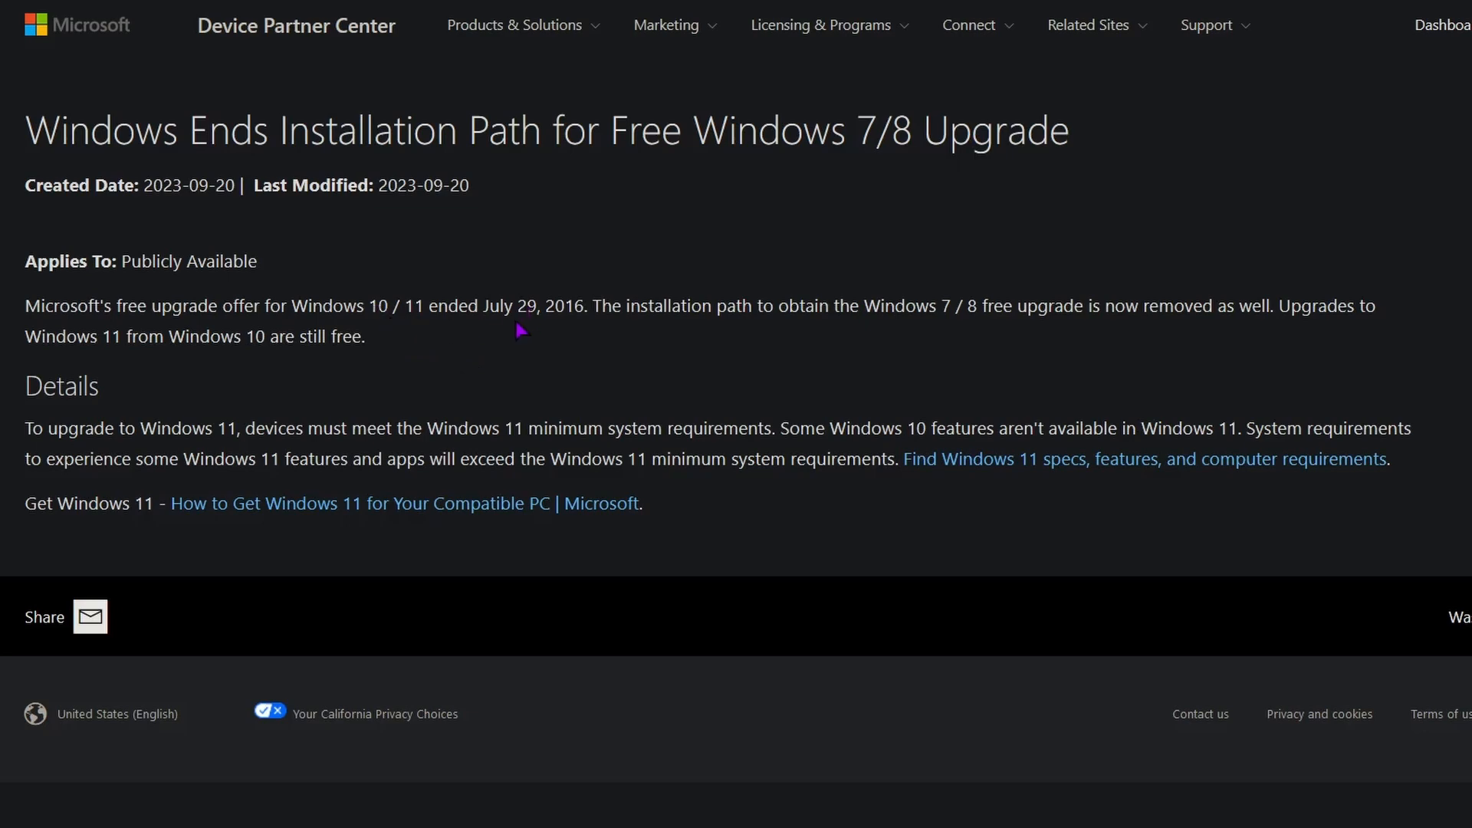
mouse_move(767, 340)
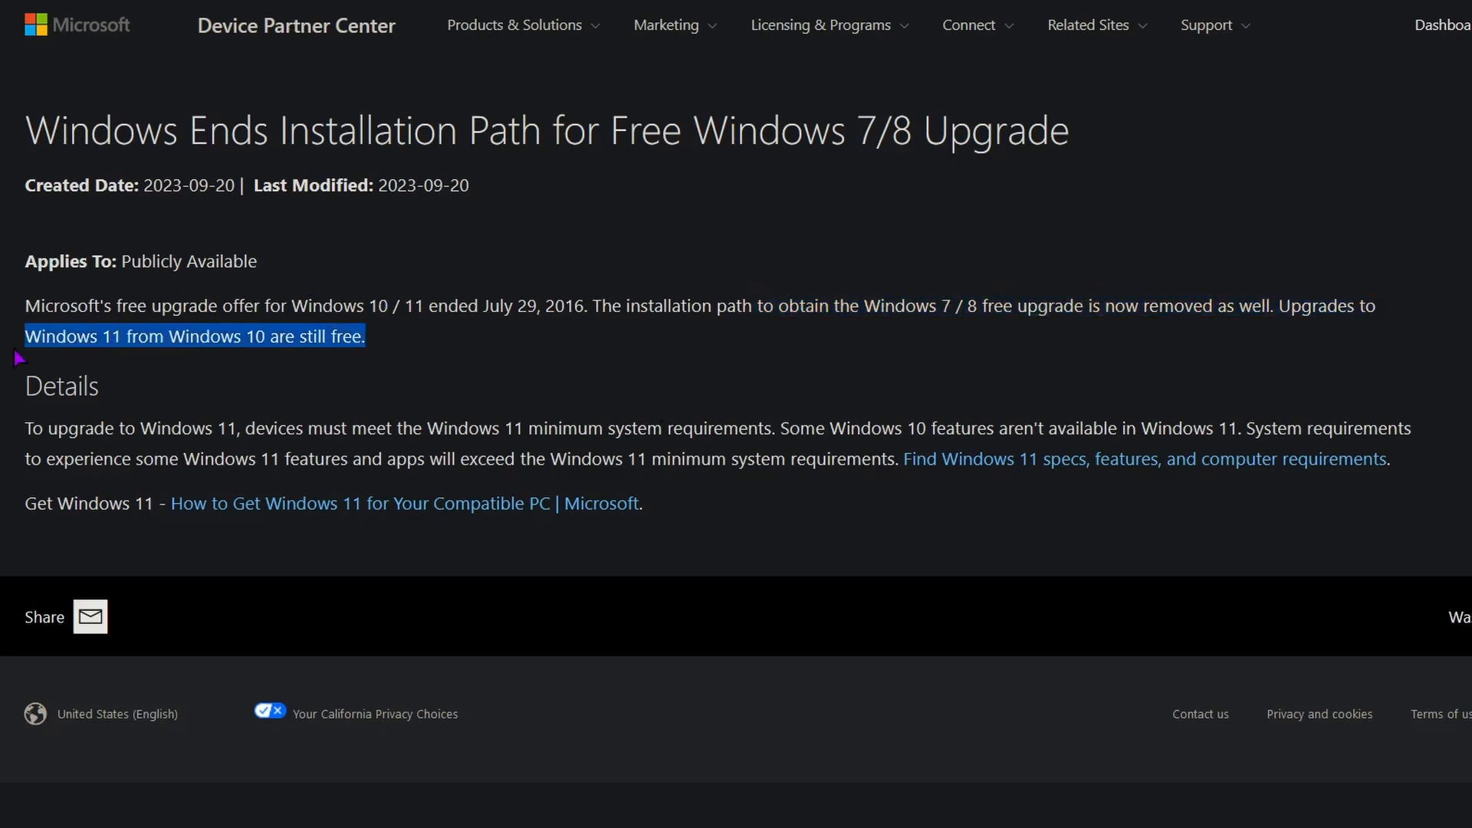
mouse_move(283, 309)
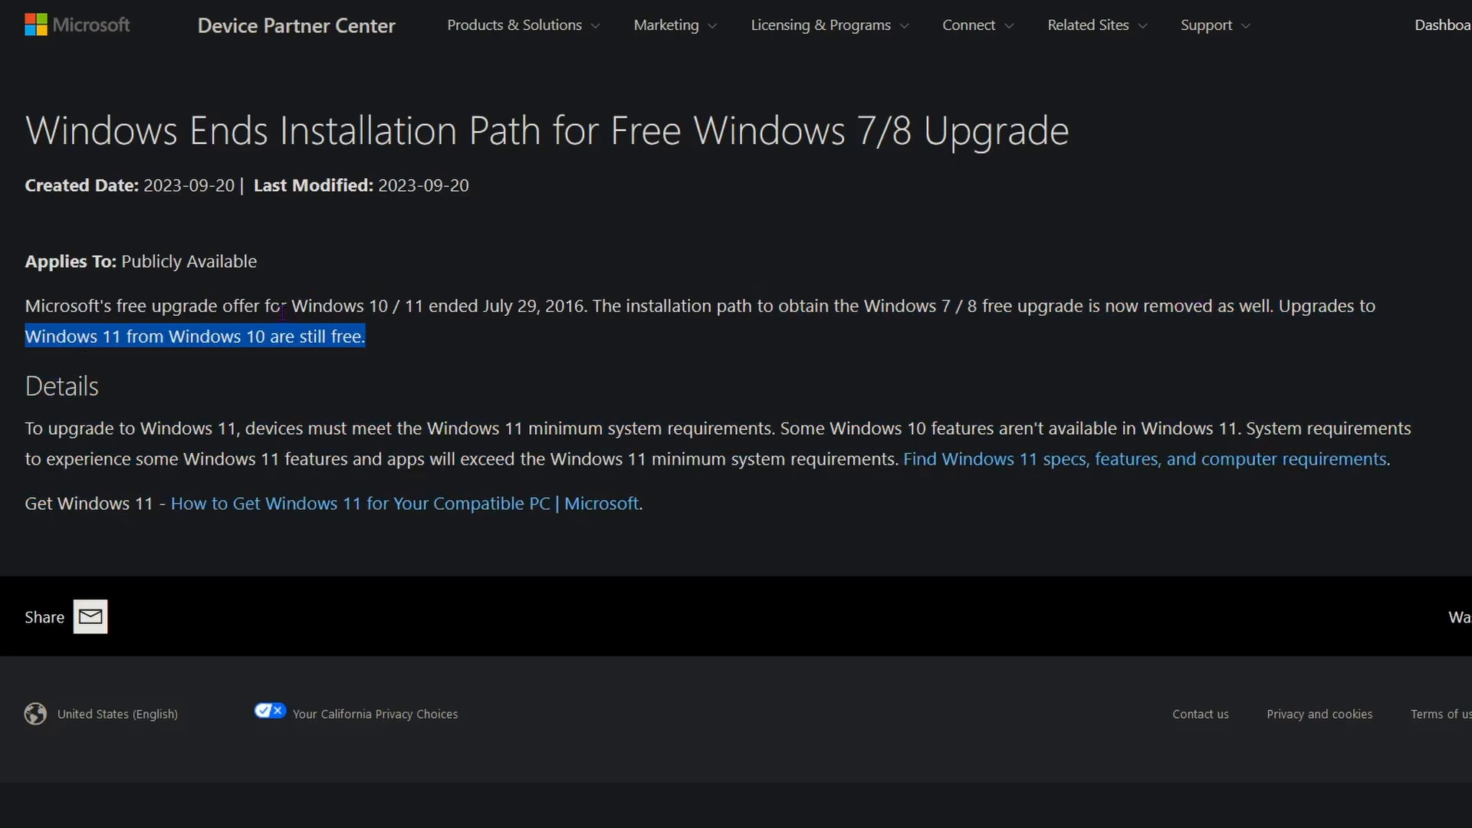
left_click(420, 316)
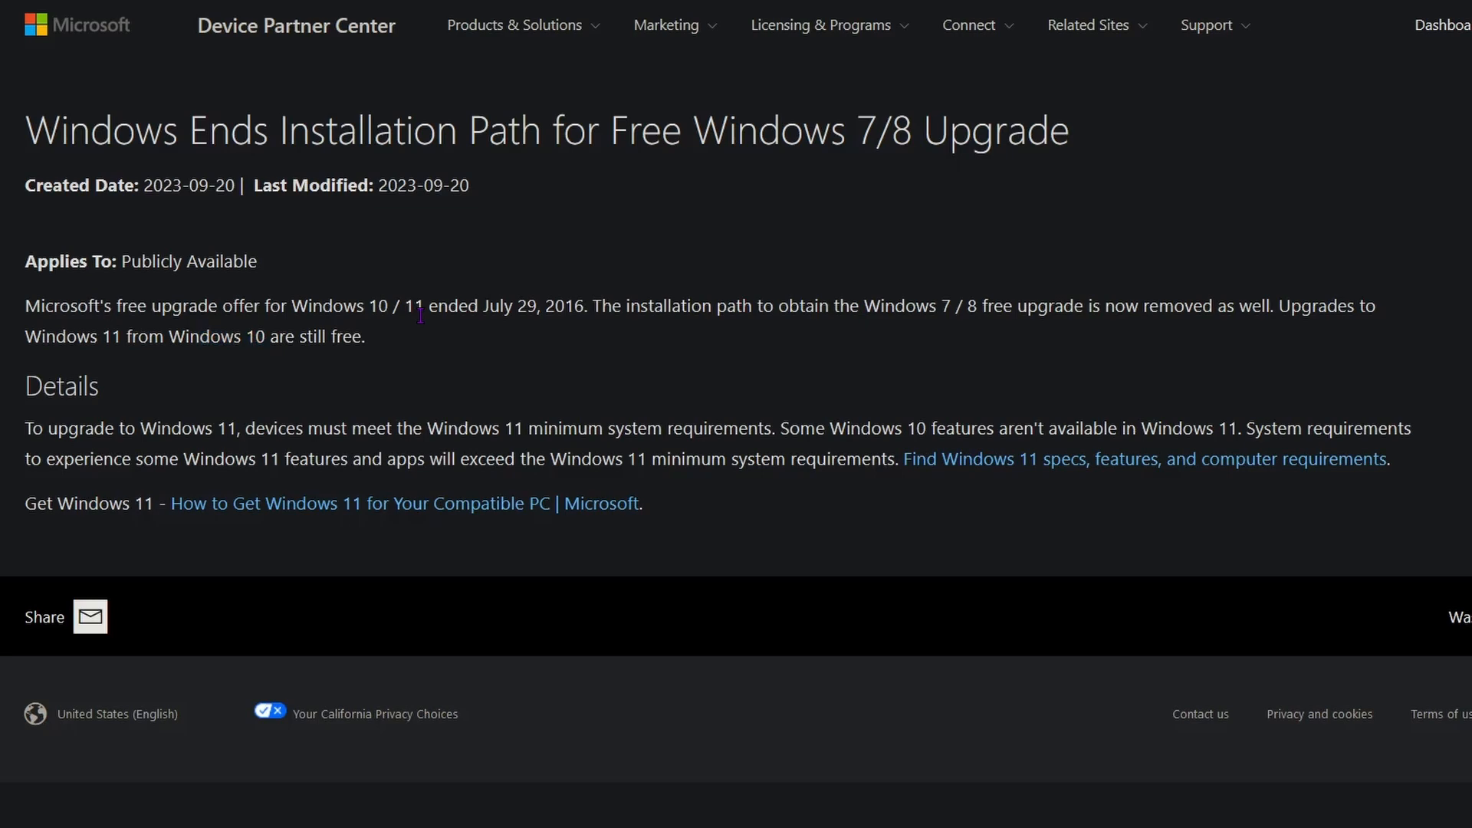
mouse_move(1089, 48)
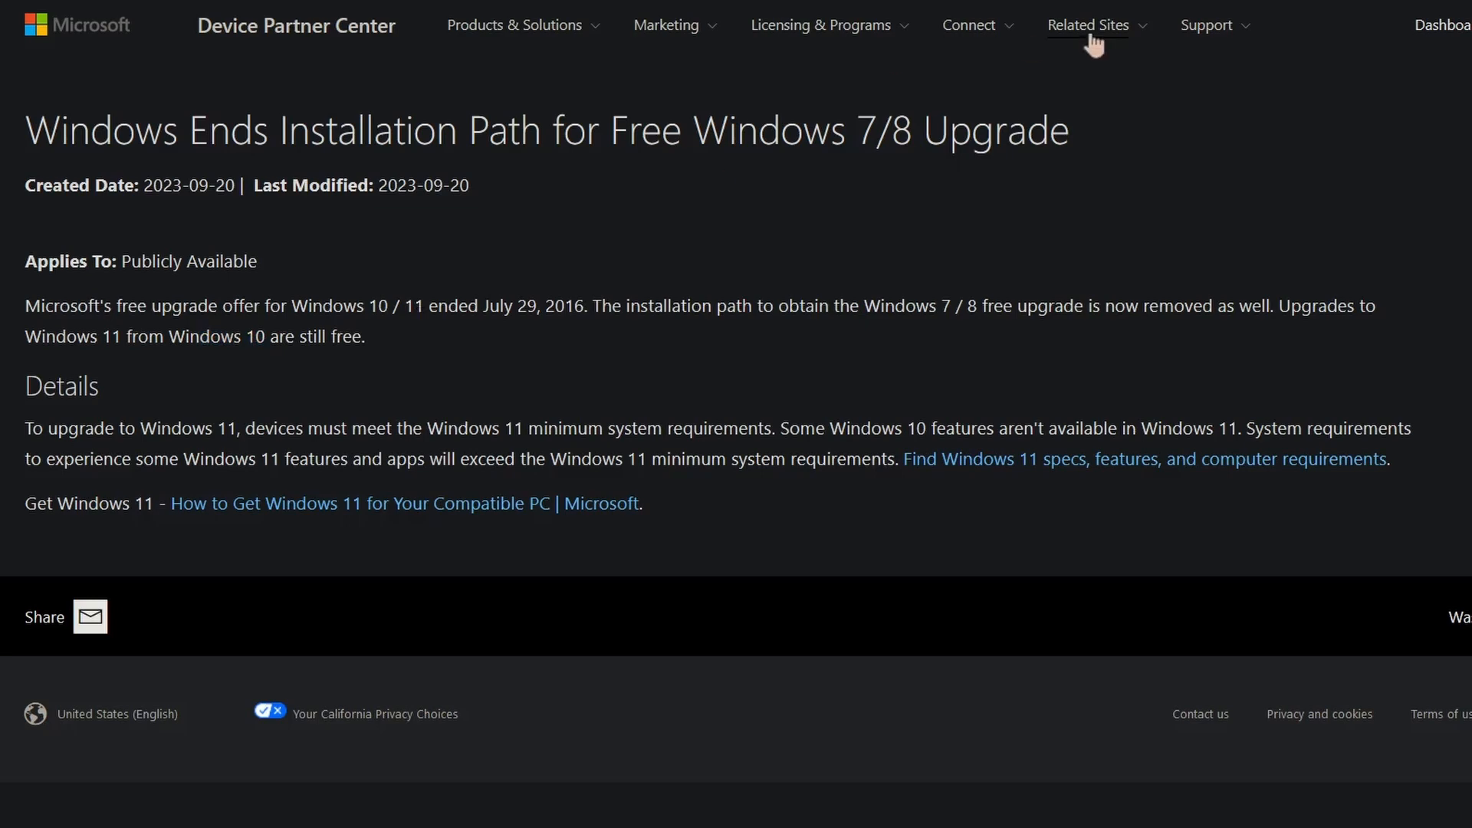
mouse_move(1067, 315)
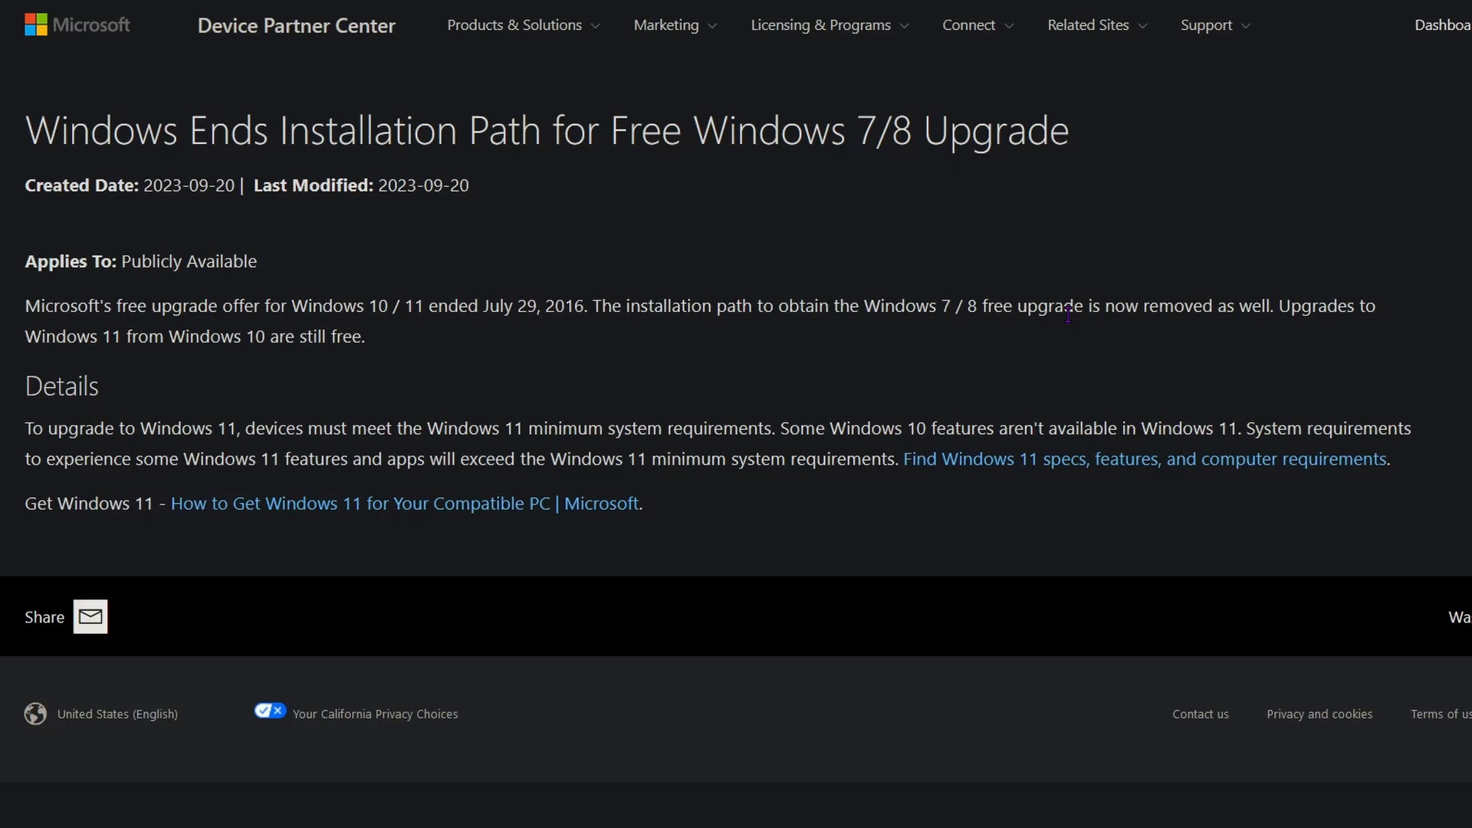
mouse_move(1417, 451)
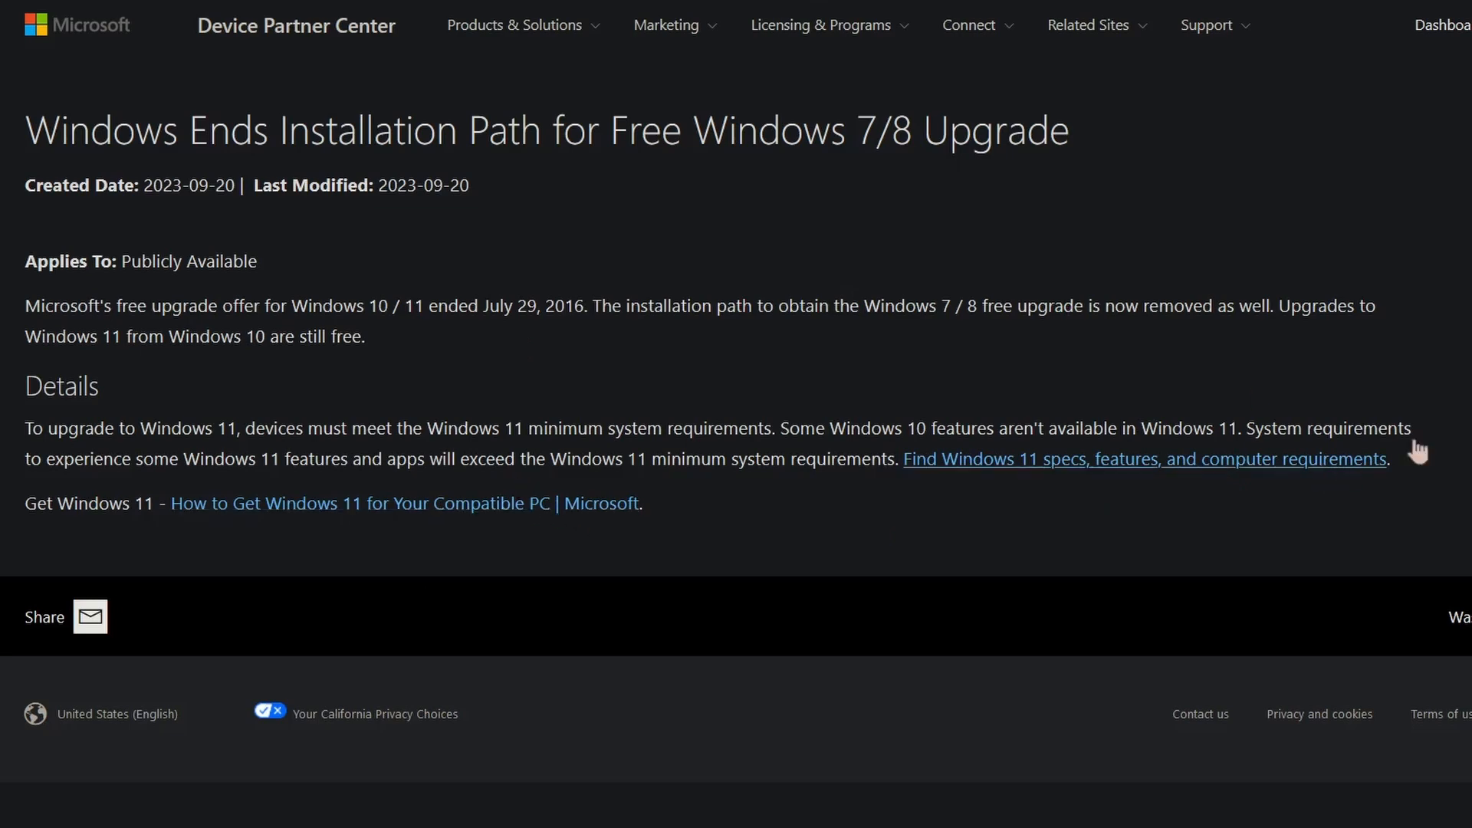
mouse_move(1075, 416)
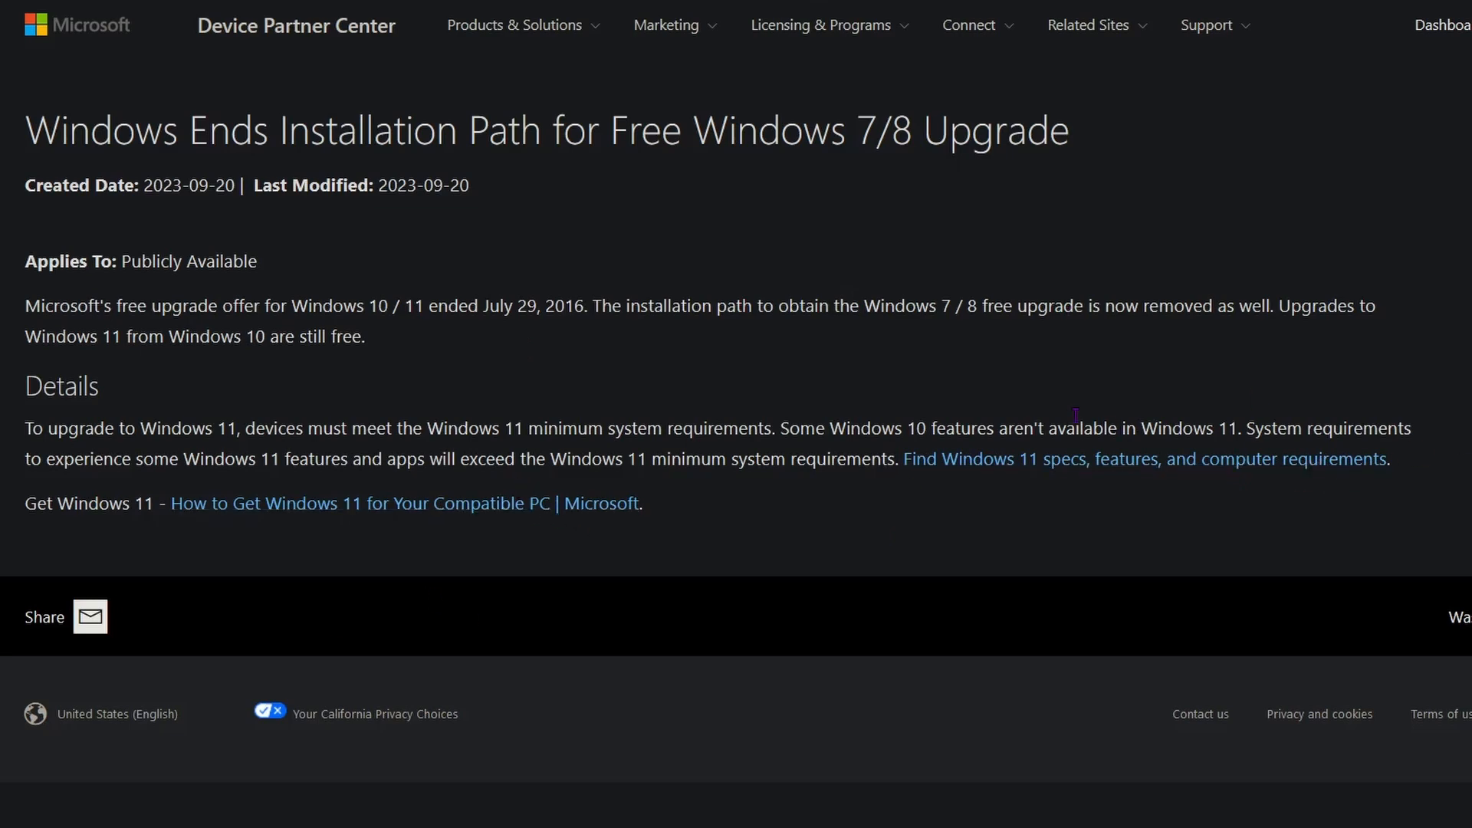
mouse_move(423, 444)
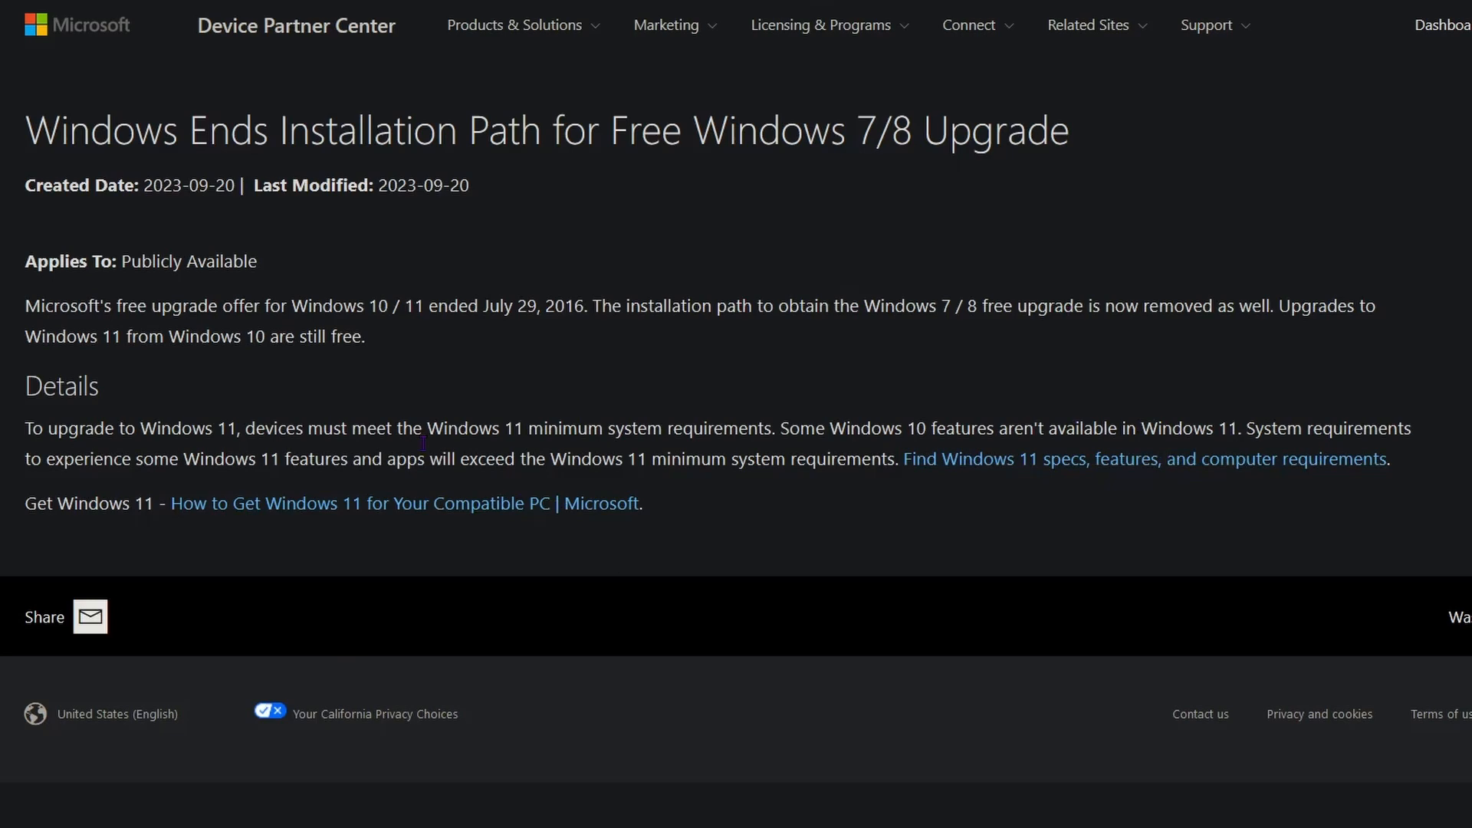
mouse_move(478, 584)
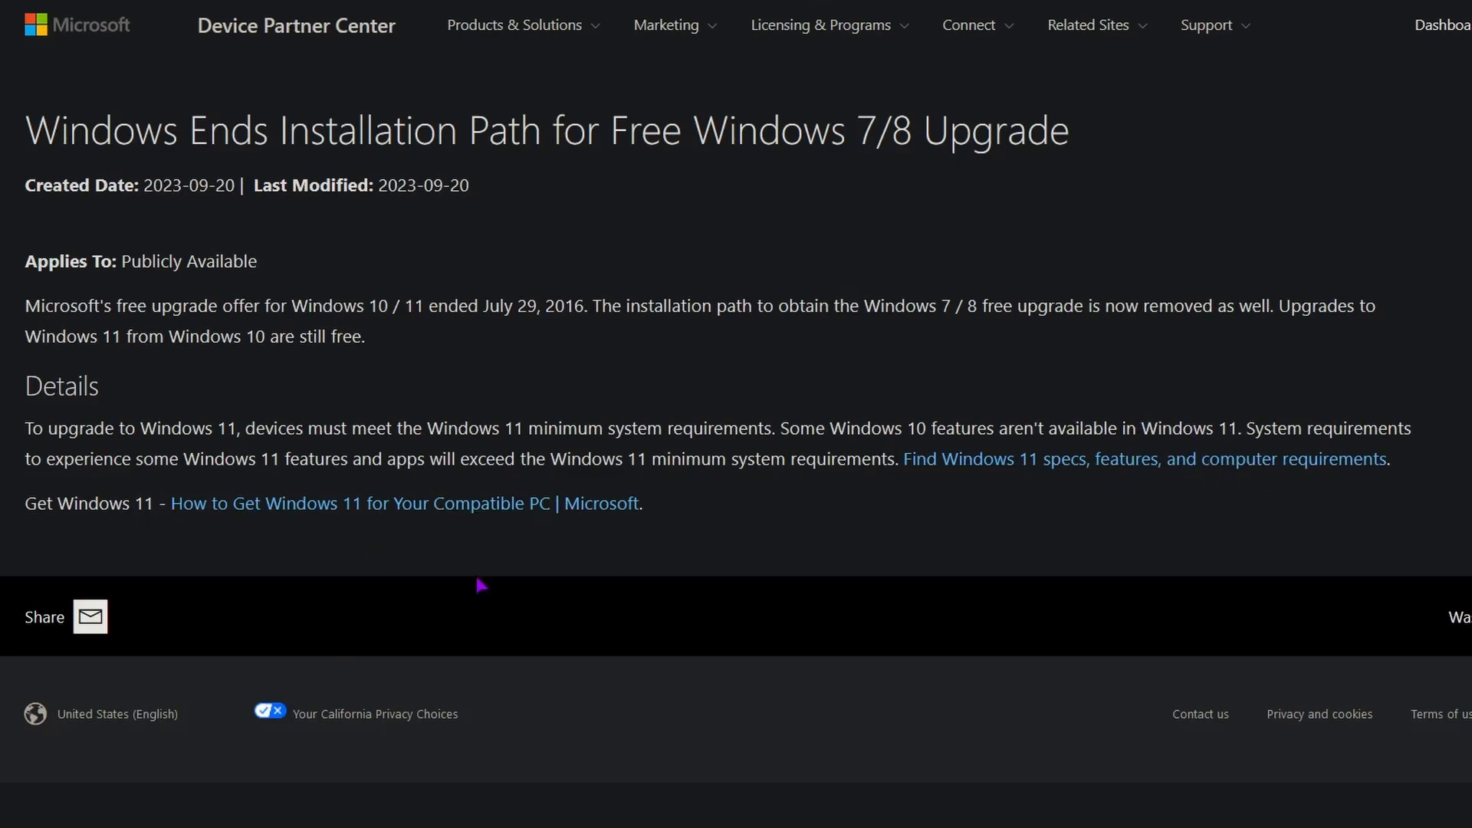
mouse_move(700, 525)
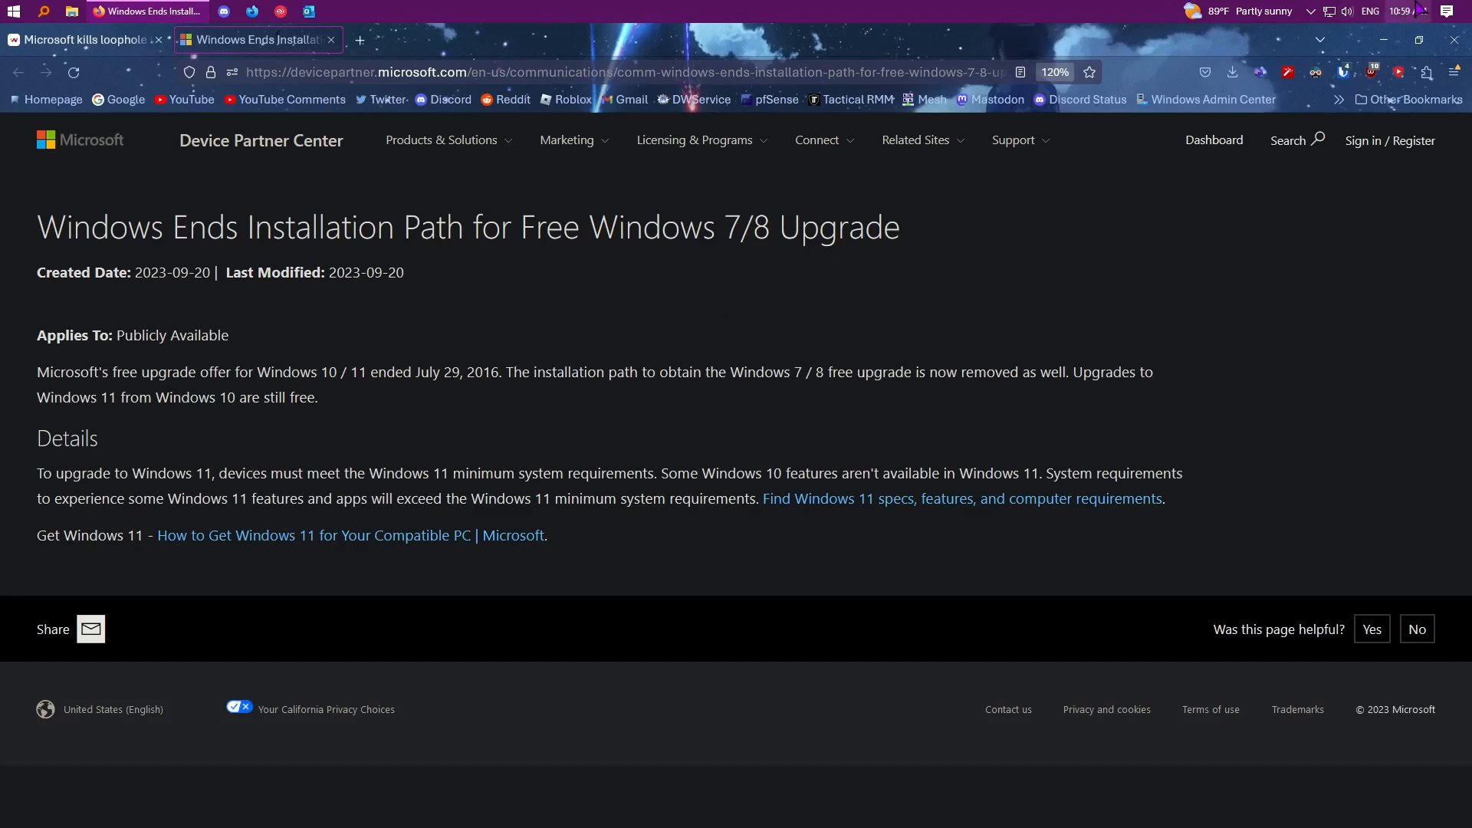
Step: Show the September 2023 calendar flyout from the taskbar clock, with September 28 as today
left_click(1398, 11)
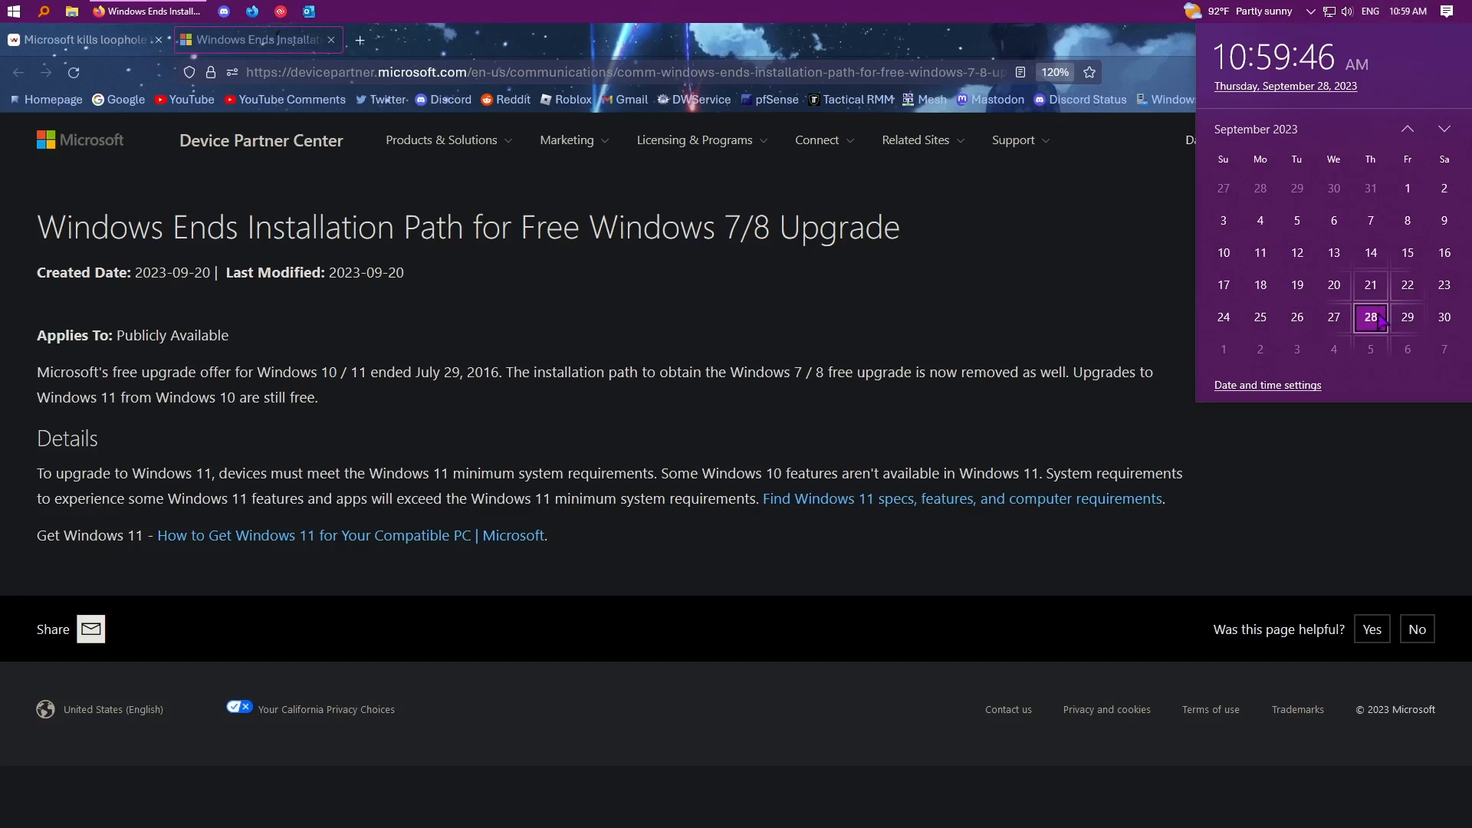
mouse_move(1333, 316)
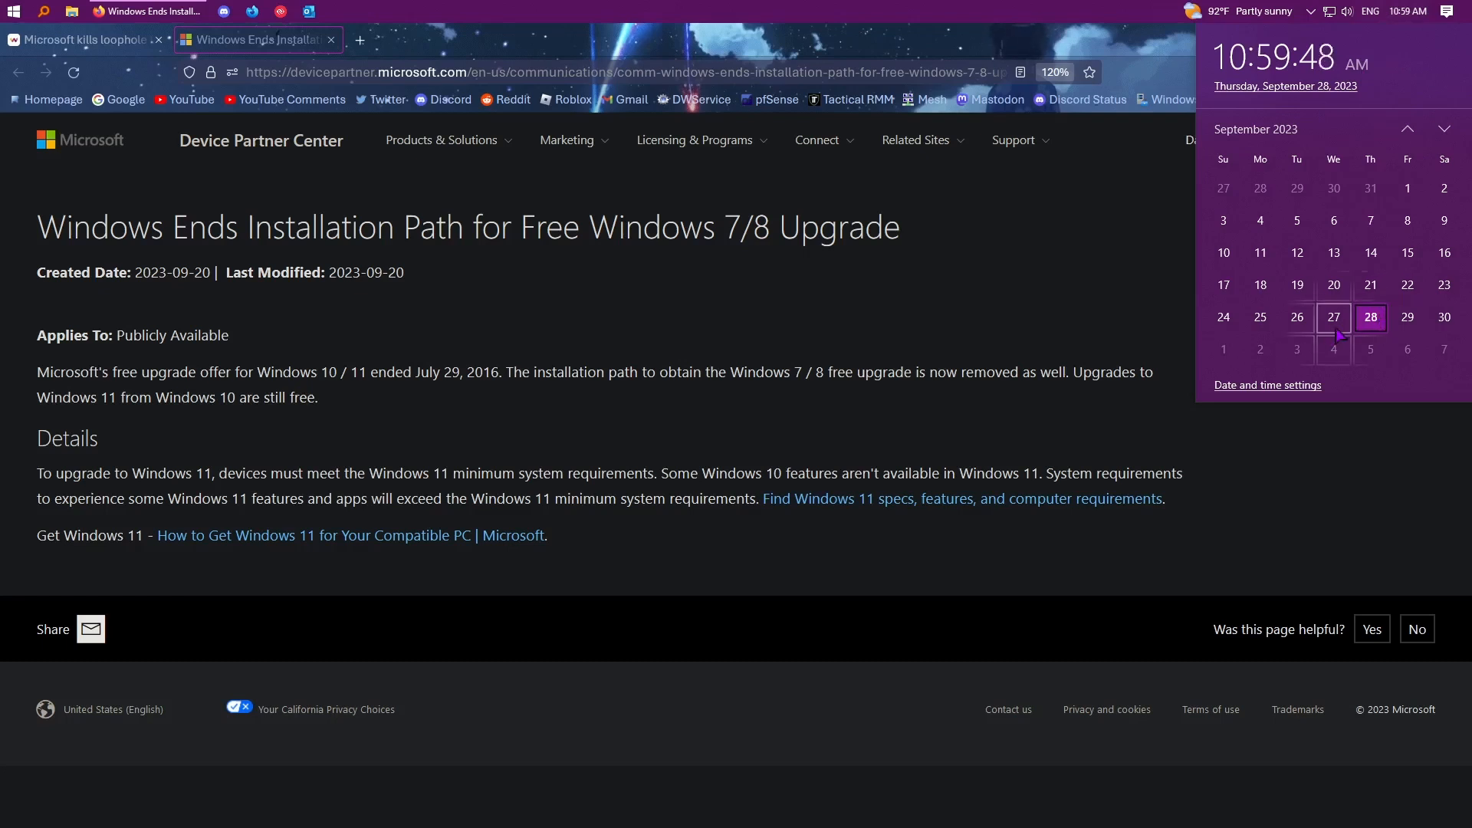